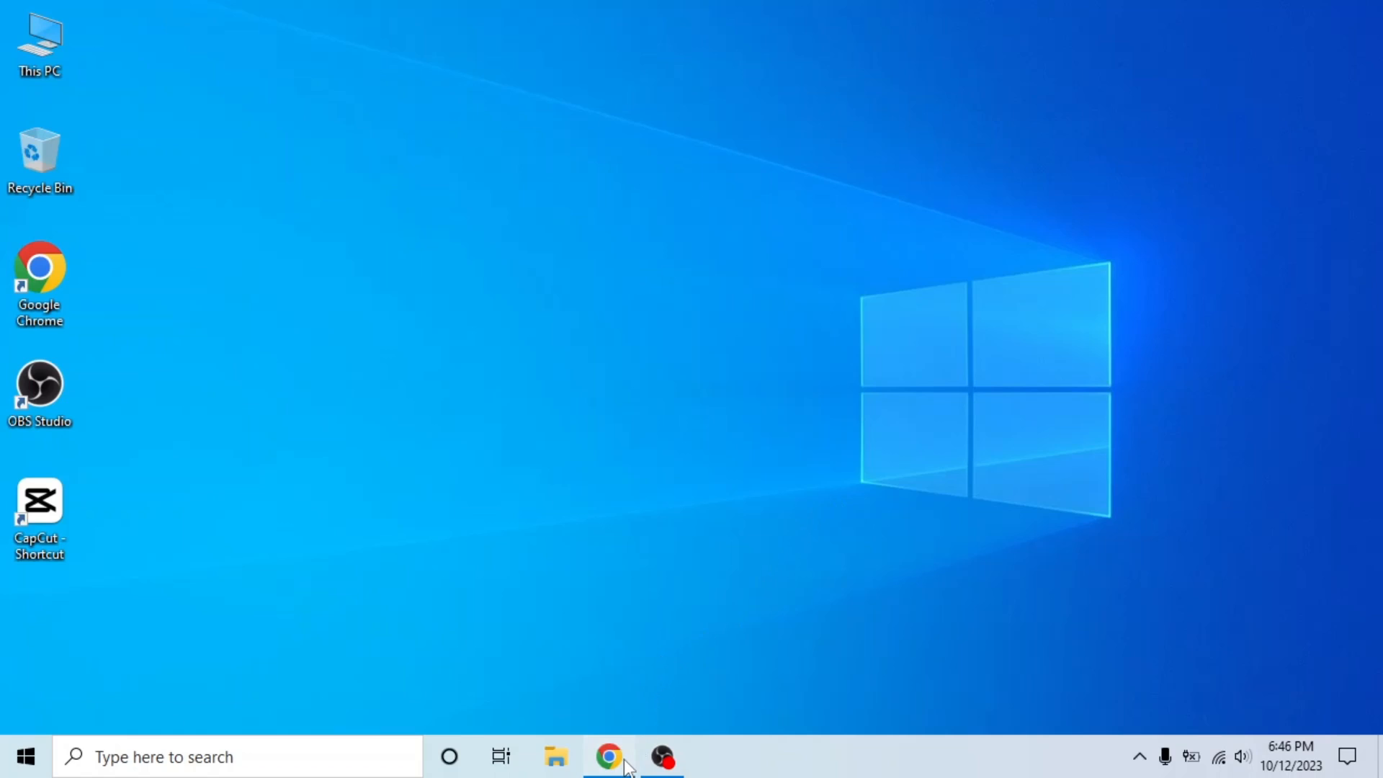
- Launch Chrome and go to linkedin.com to load the home feed
left_click(607, 769)
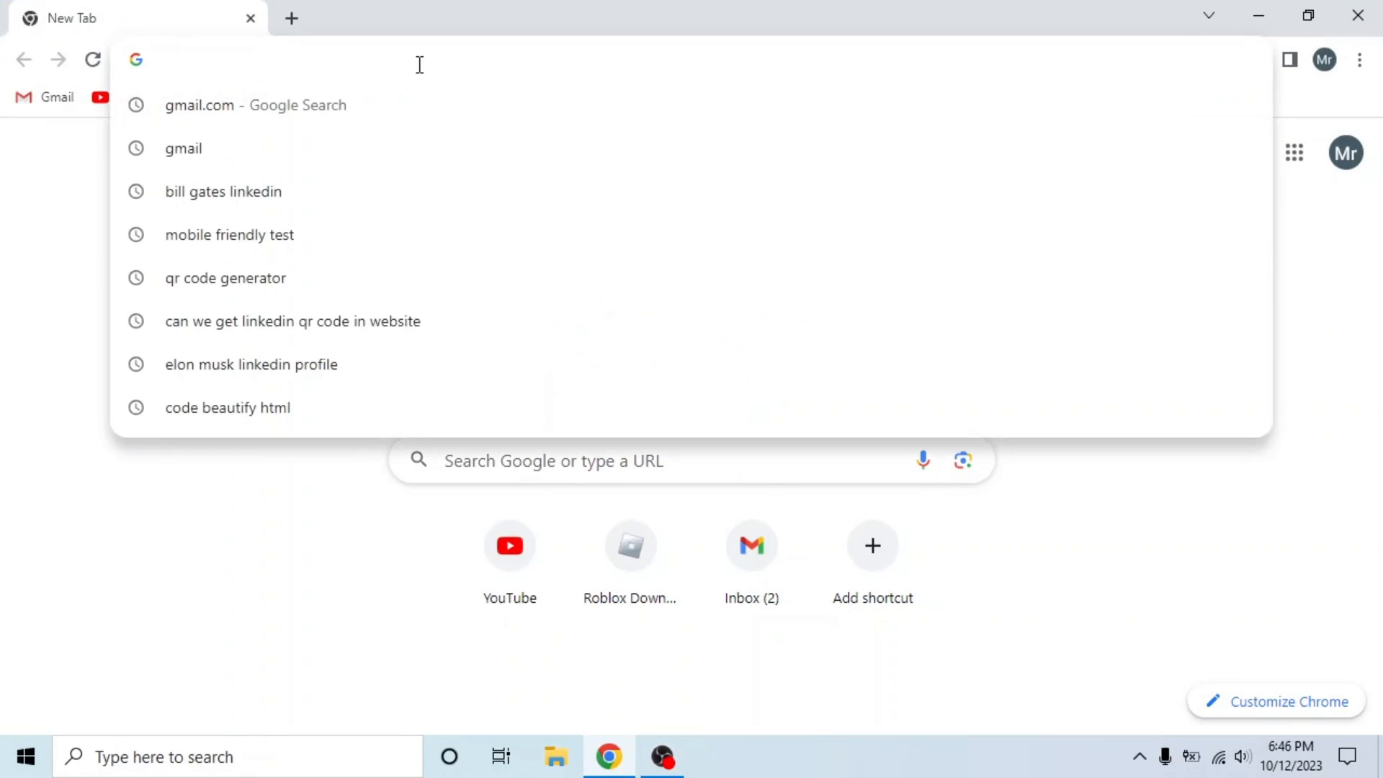
type("linkedin.com/feed/")
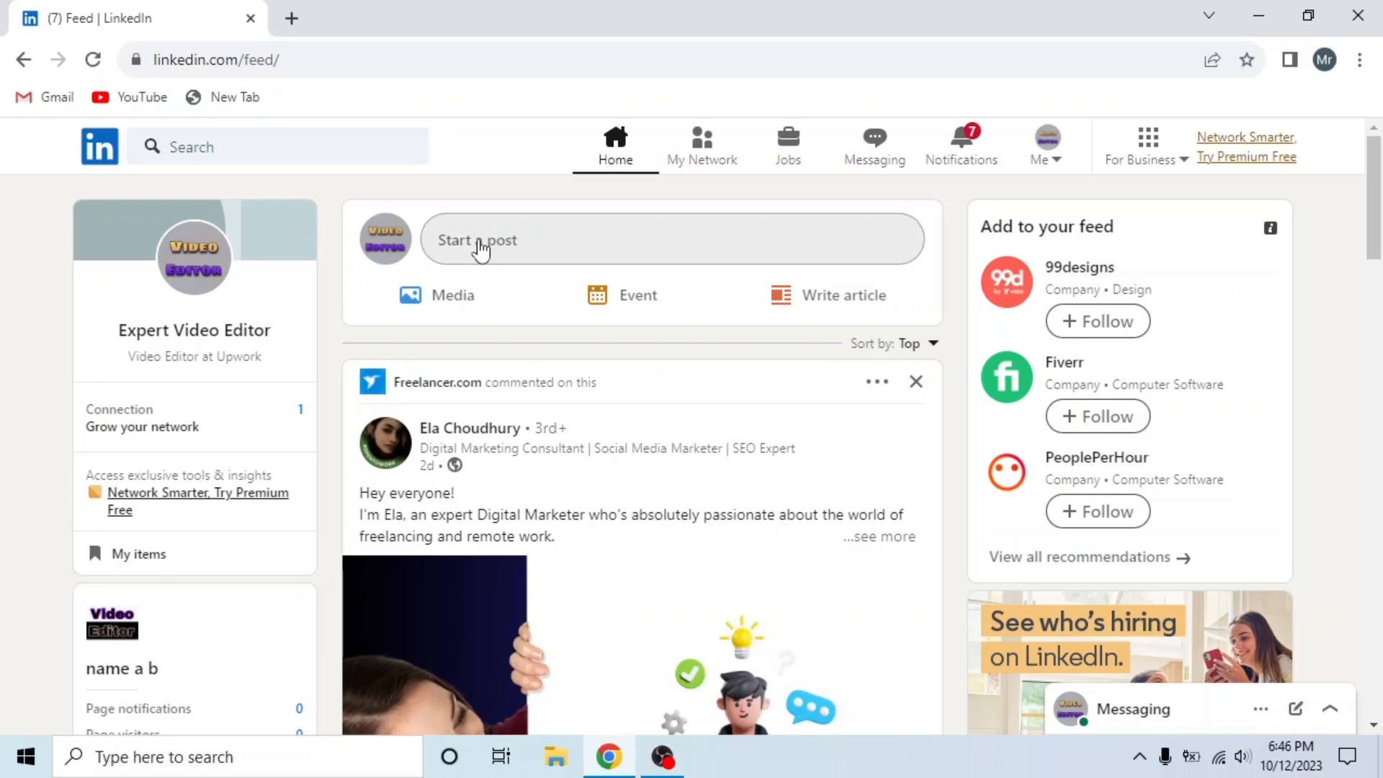
- Publish a post reading "youtube tutorial to hyperlink linkedin post" with a YouTube link
left_click(481, 242)
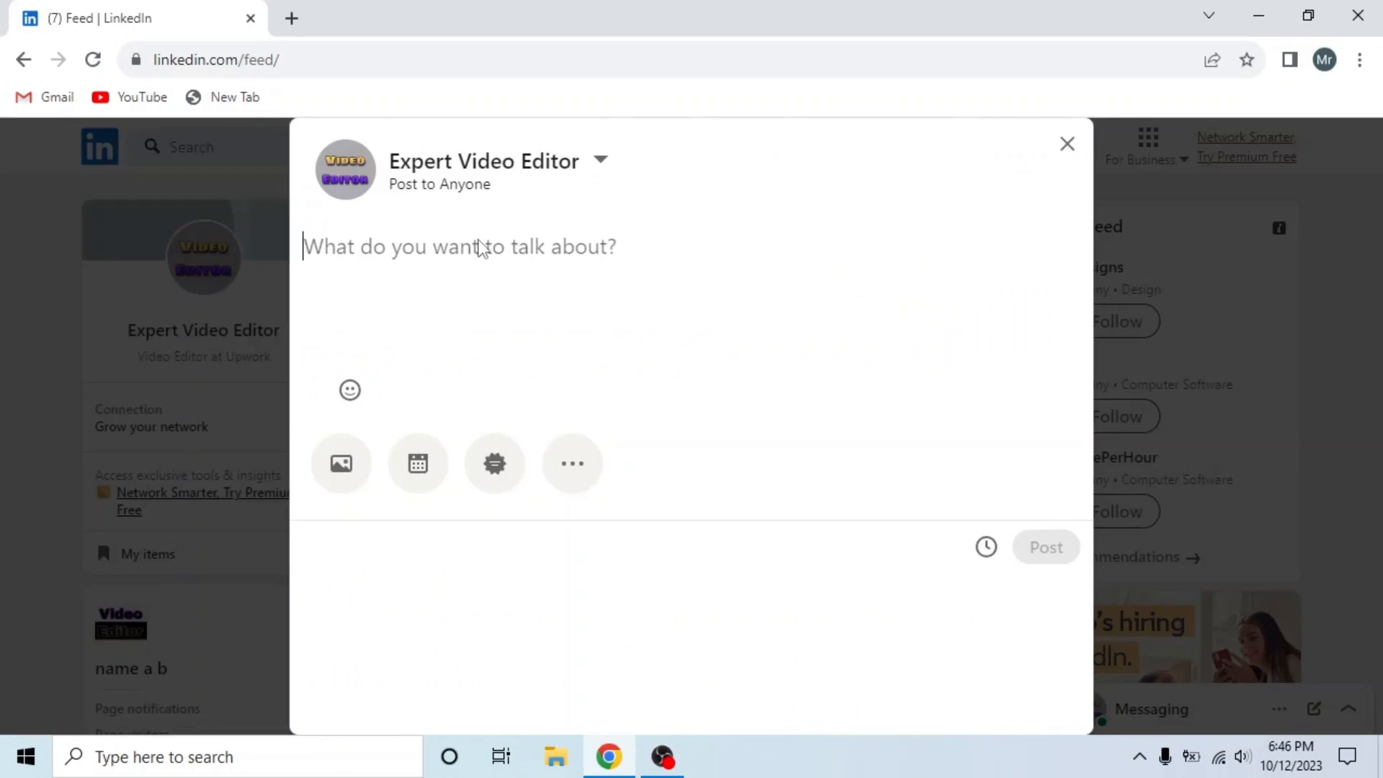
type("youtube tutorial to hyper")
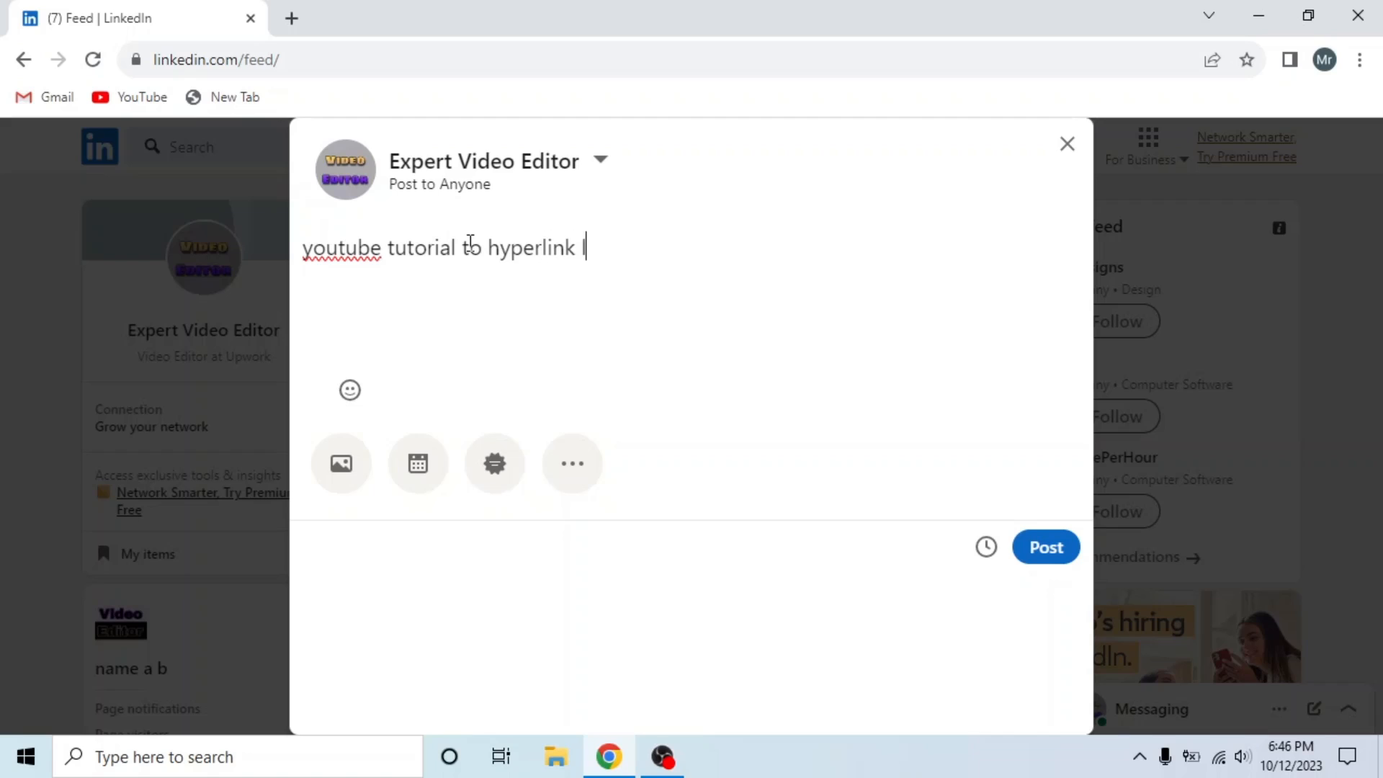
type("linkedin post")
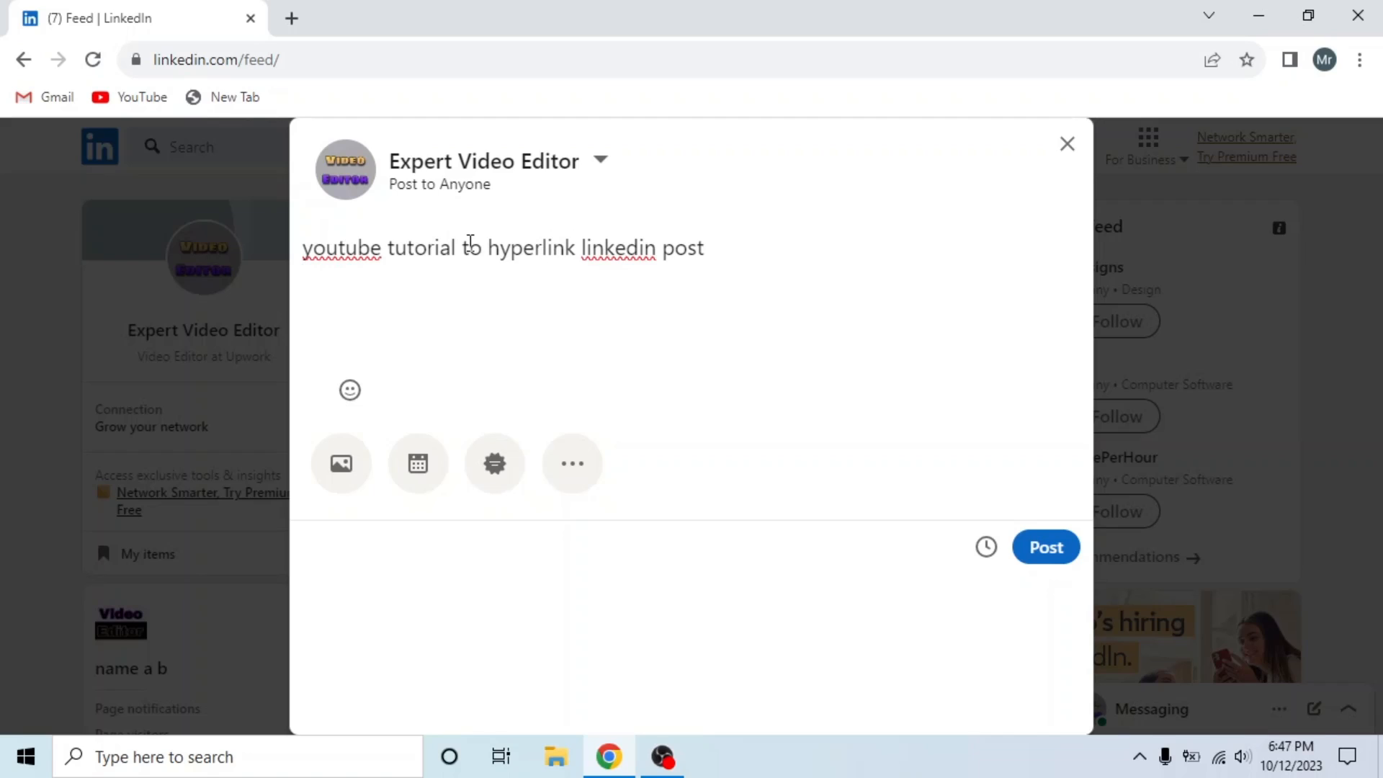
type("YouTube")
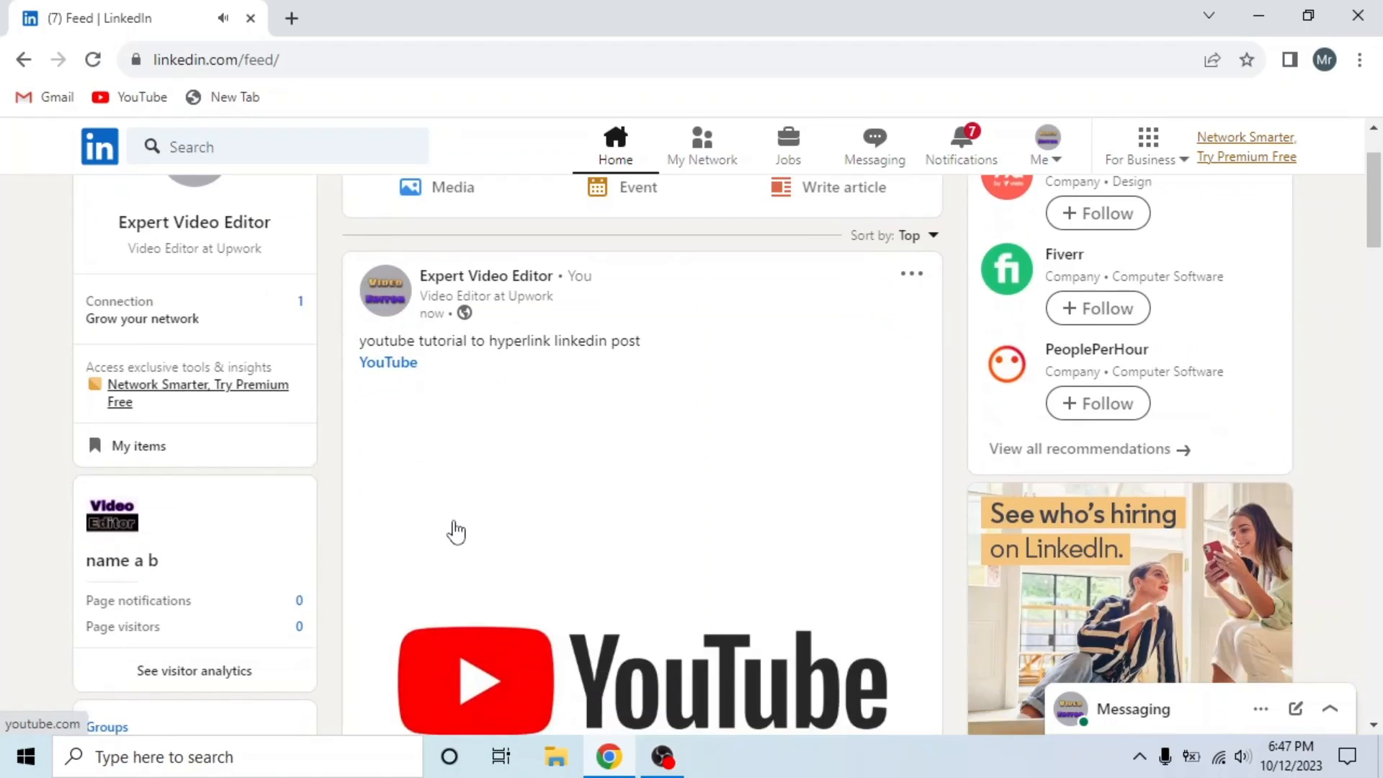
- Check the post's YouTube link and preview in new tabs, then return to the feed
left_click(388, 363)
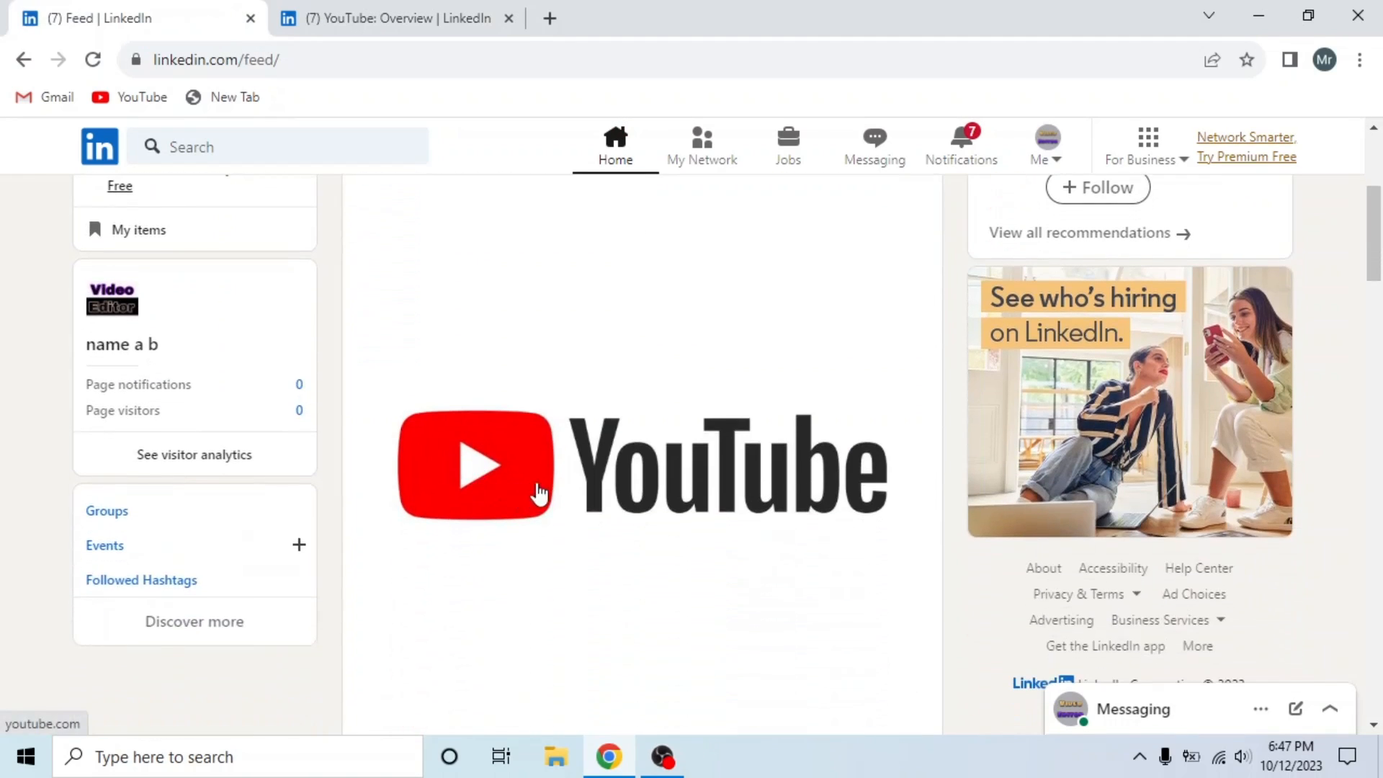
left_click(472, 464)
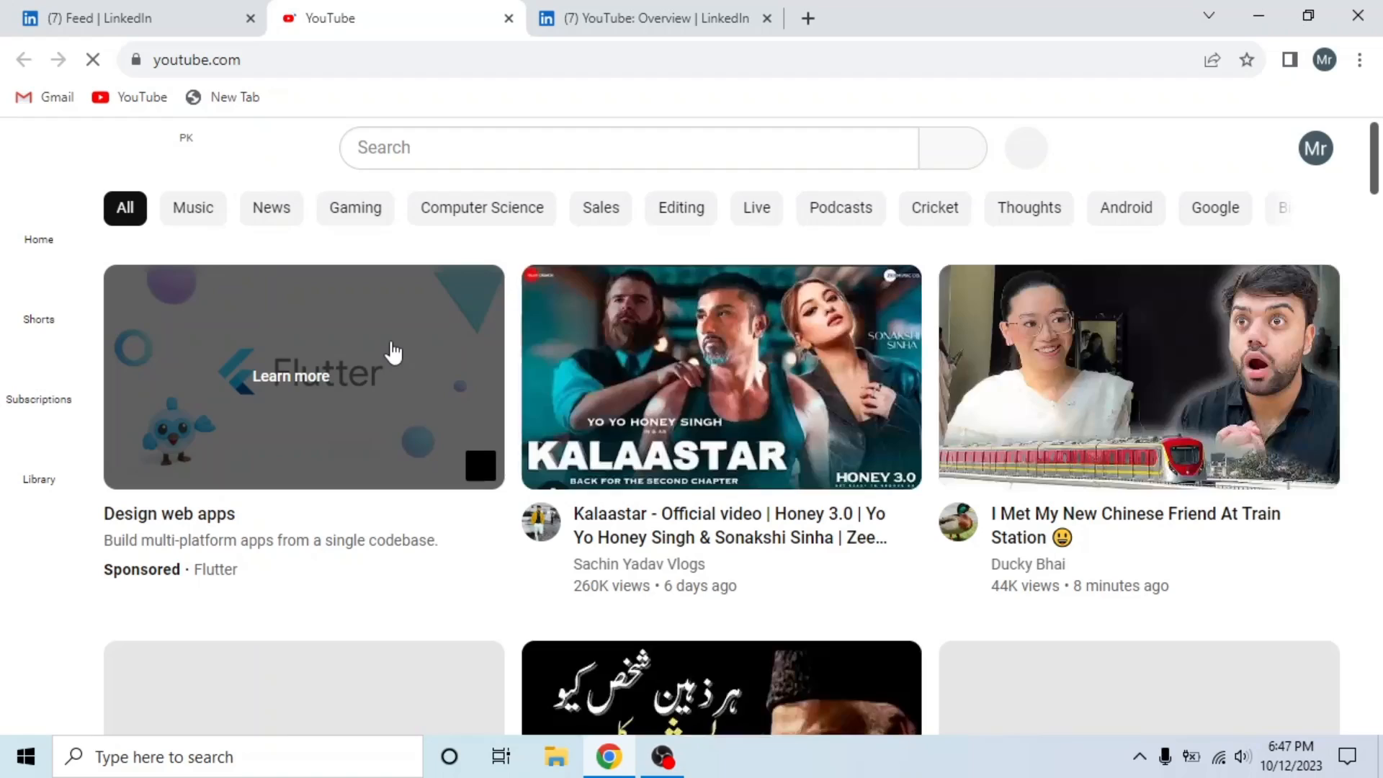
left_click(108, 19)
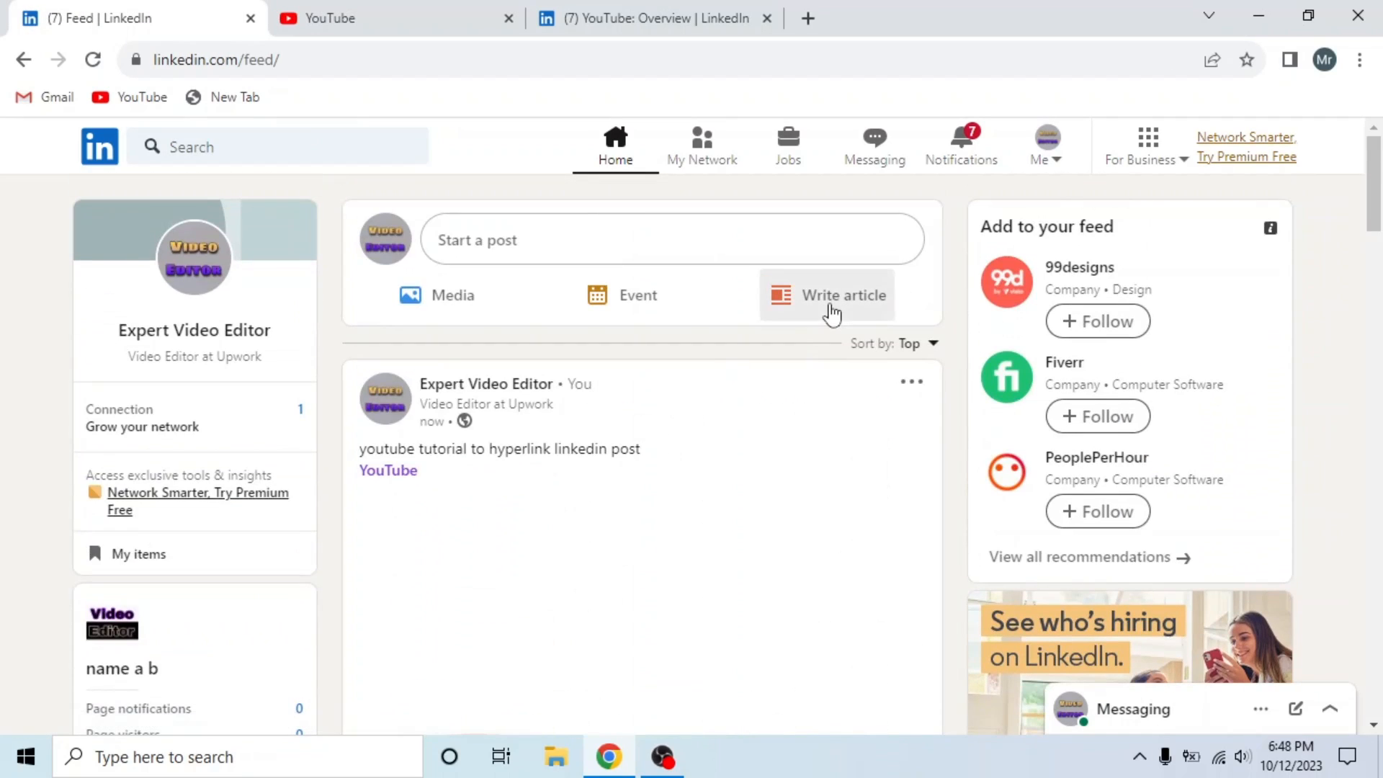
- Start an article draft titled YT with body "YT tutorial to hyperlink linkedin post"
left_click(843, 295)
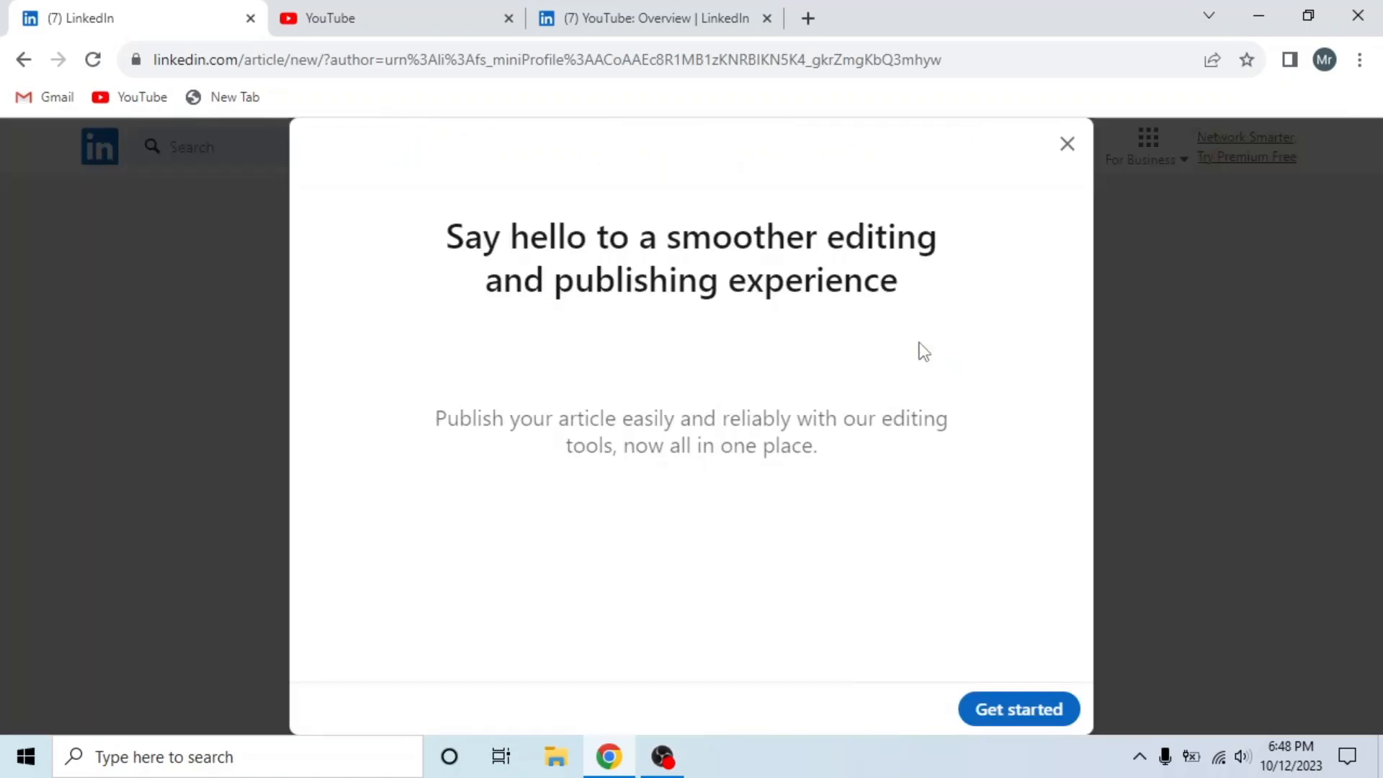
left_click(1018, 708)
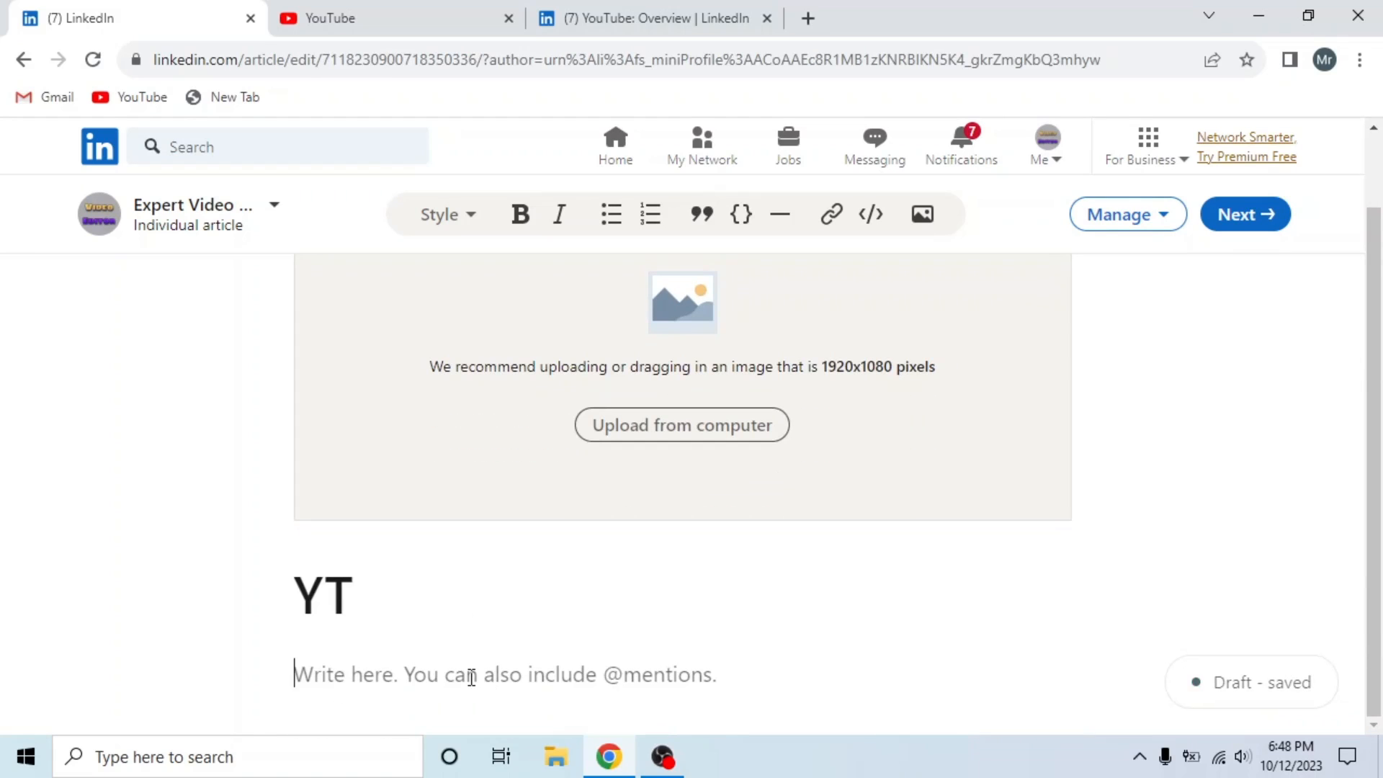
type("YT tutorial to")
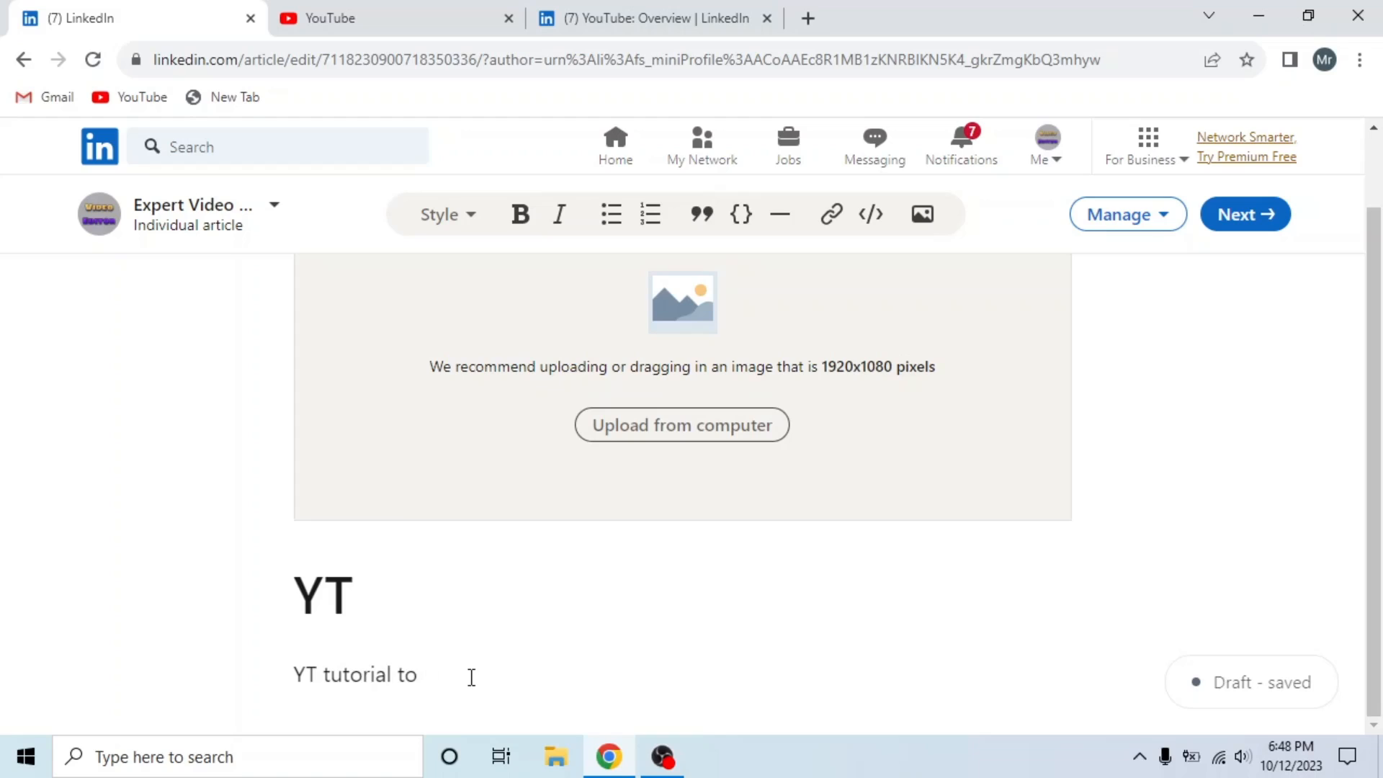
type("hyperlink linkedin post")
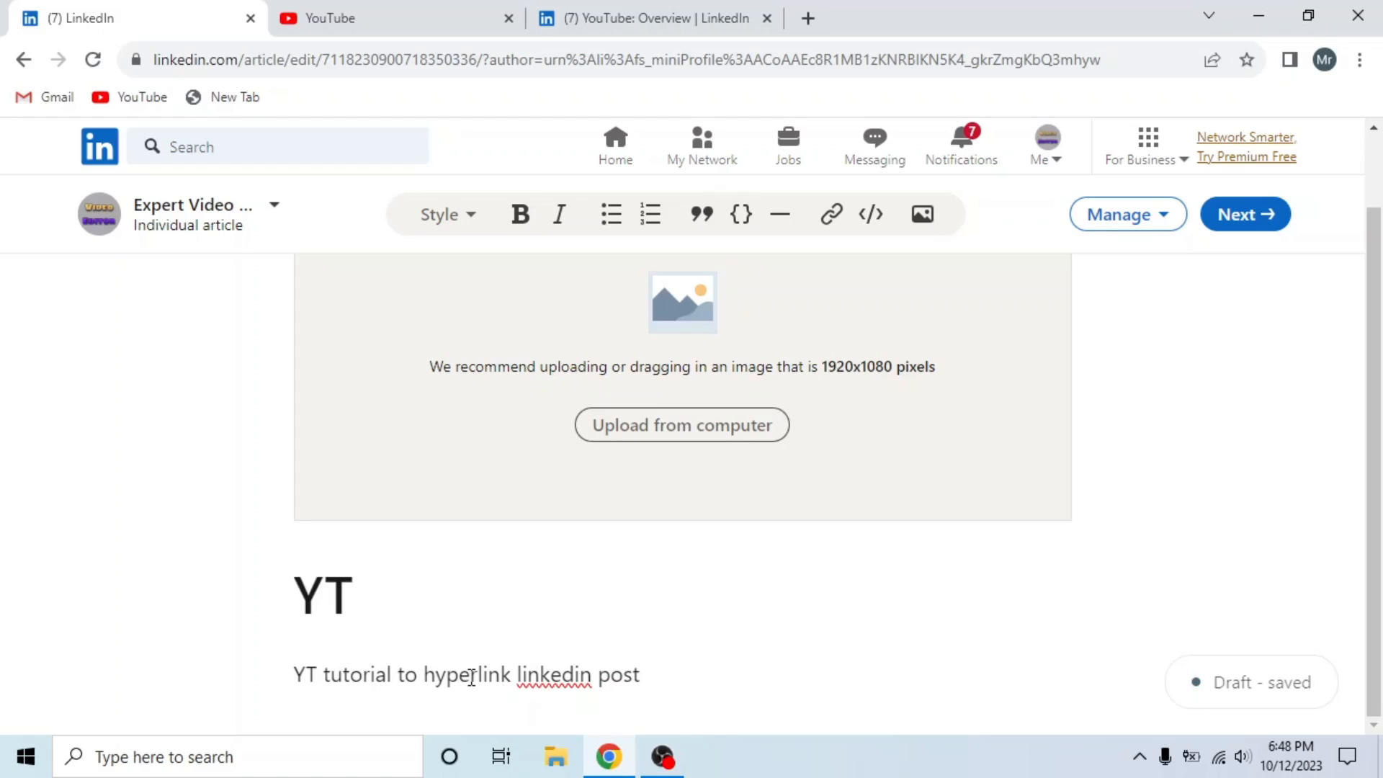
double_click(307, 674)
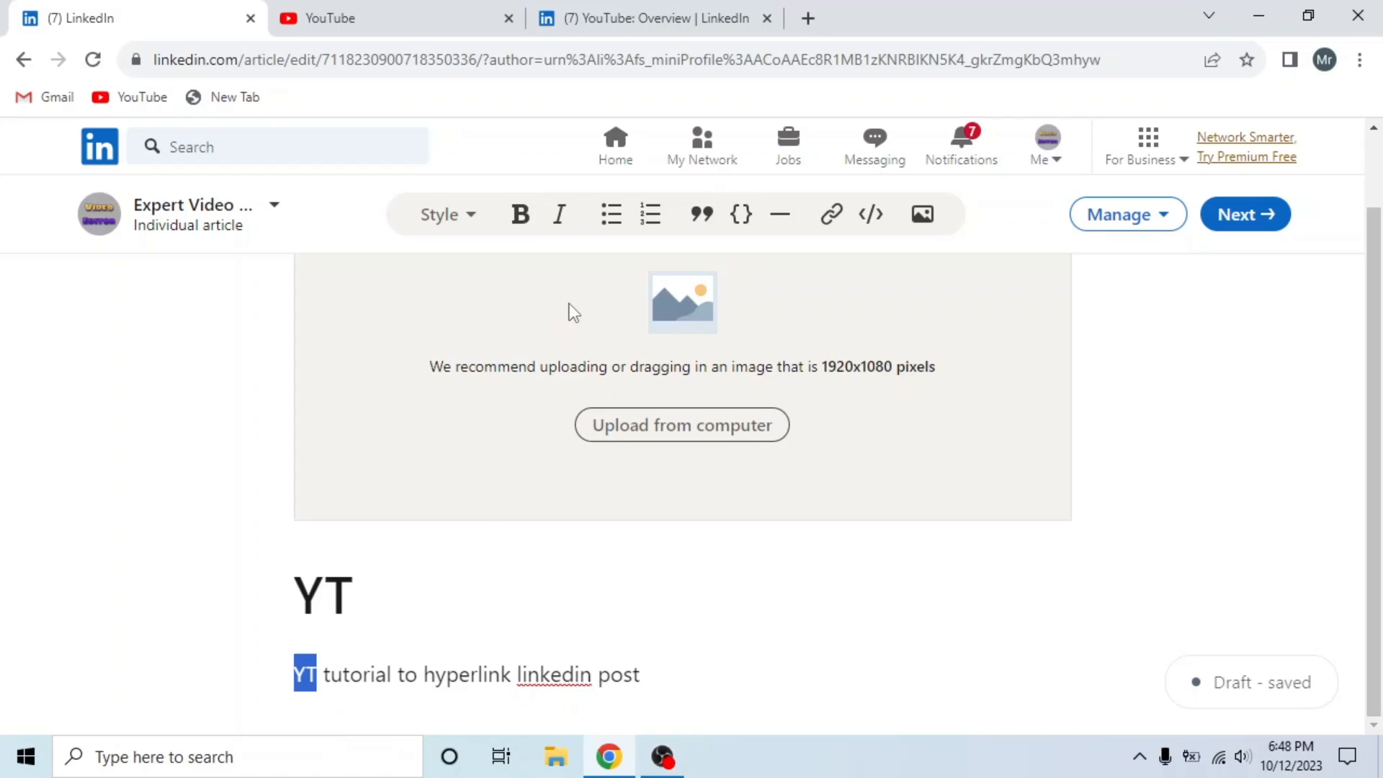
left_click(830, 213)
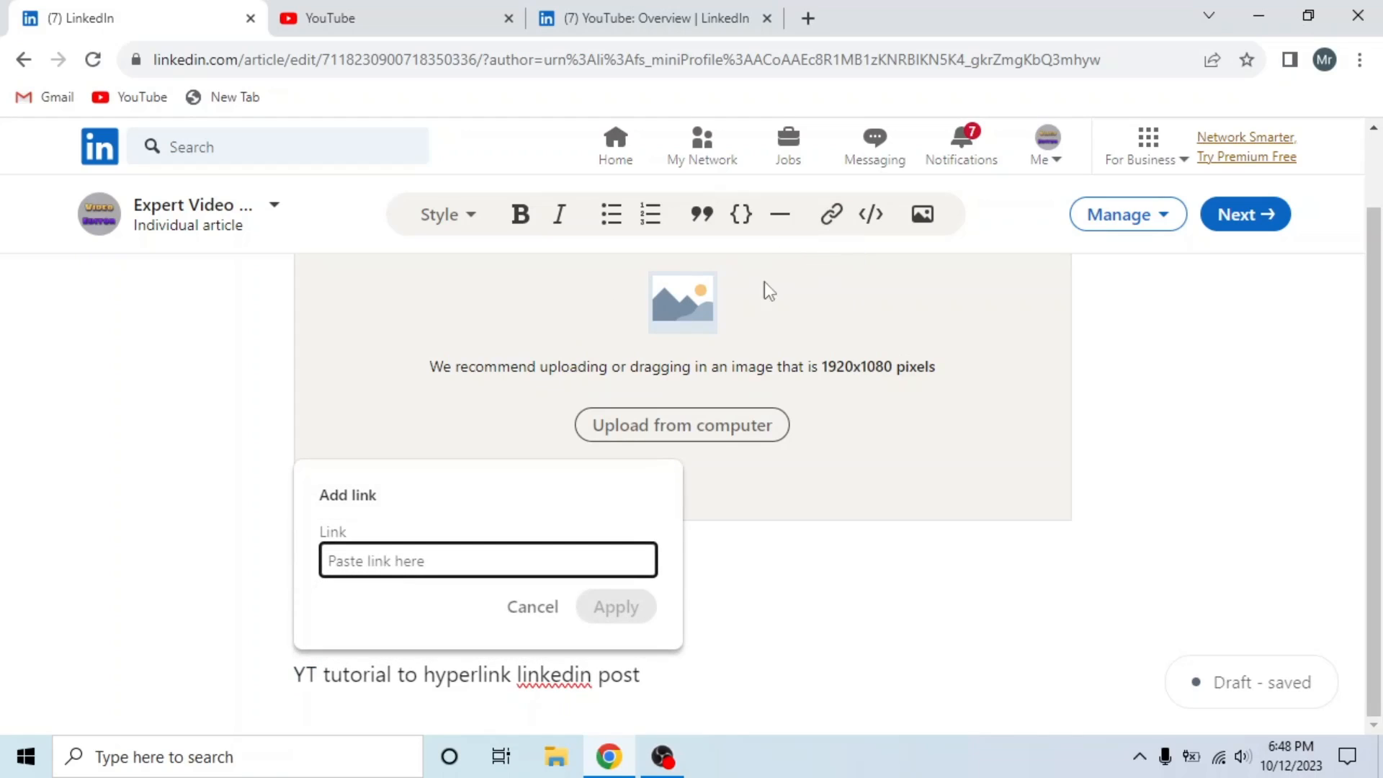
type("https://www.youtube.com/")
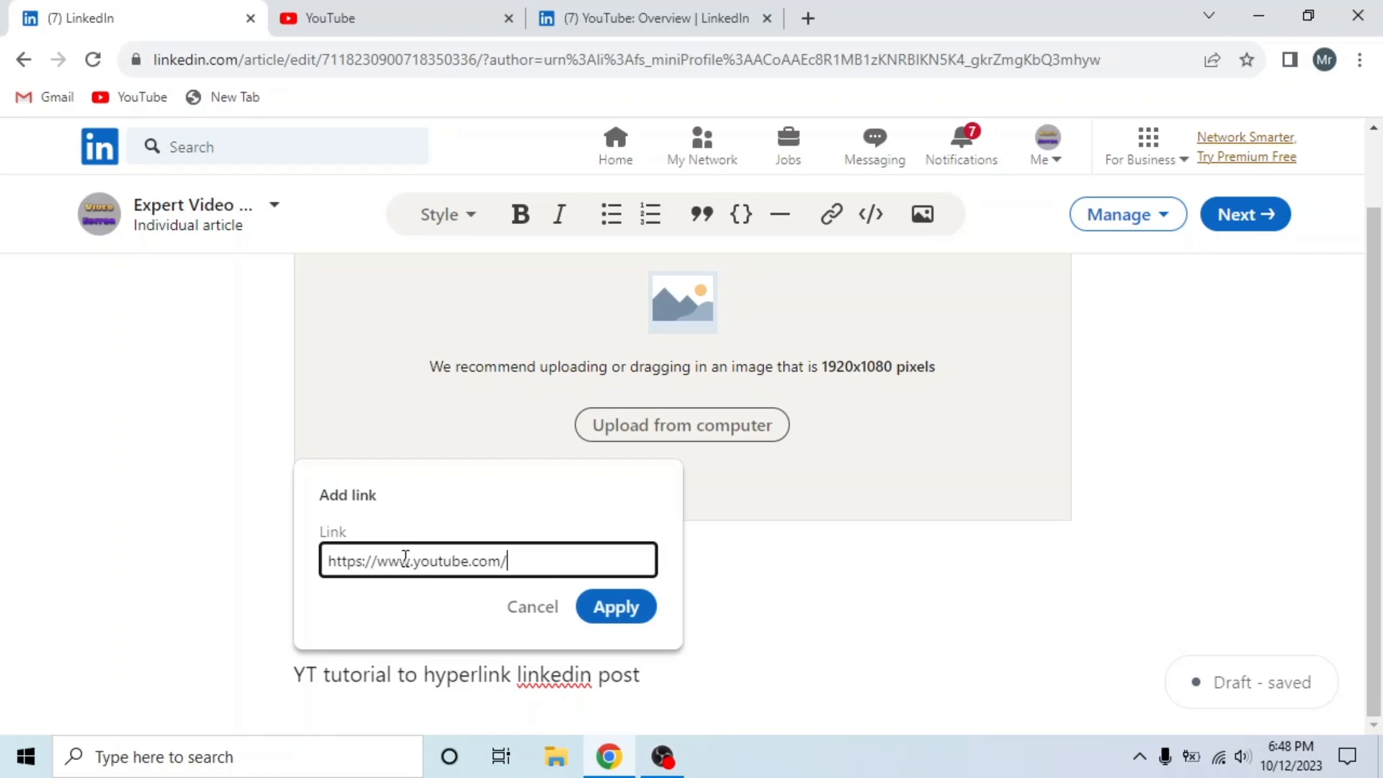
left_click(614, 606)
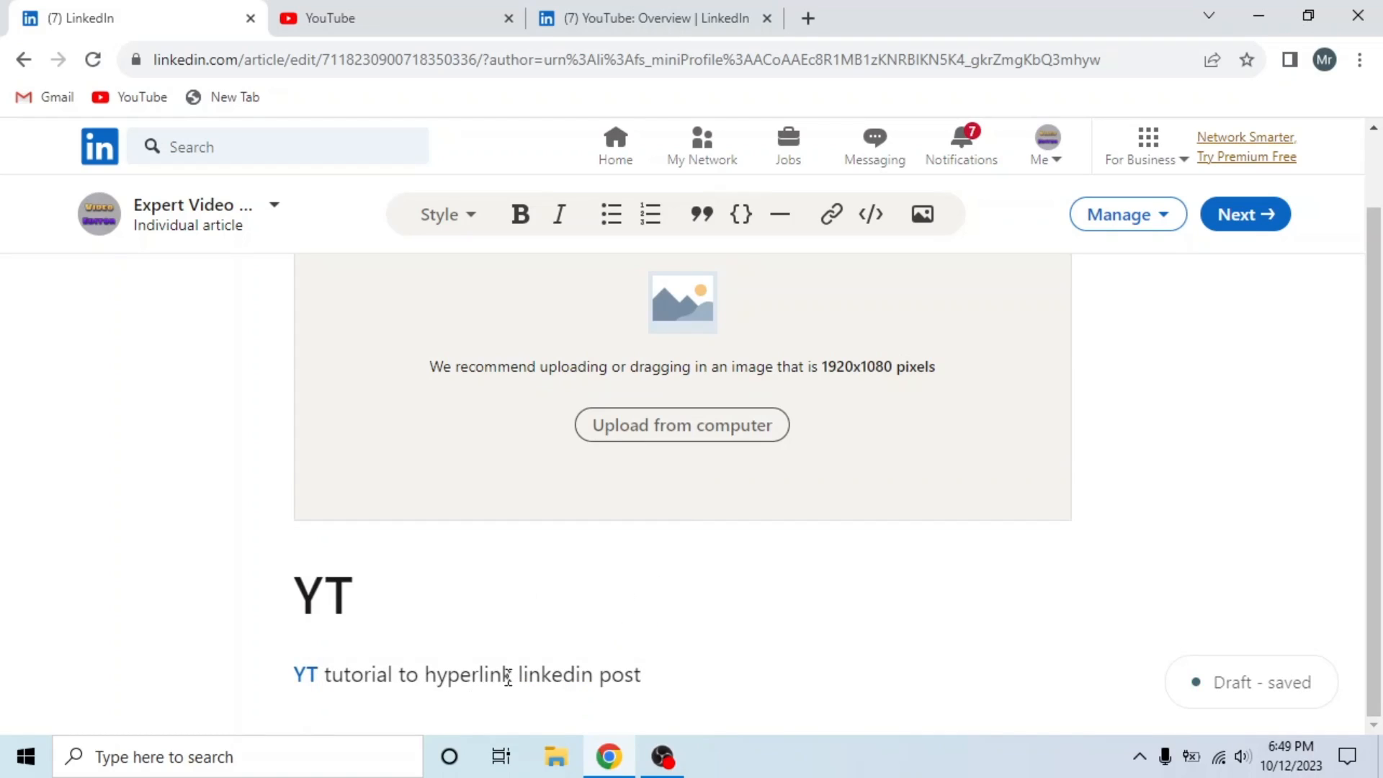
- Select the words "linkedin post" and begin adding a hyperlink to them
left_click_drag(515, 674, 642, 674)
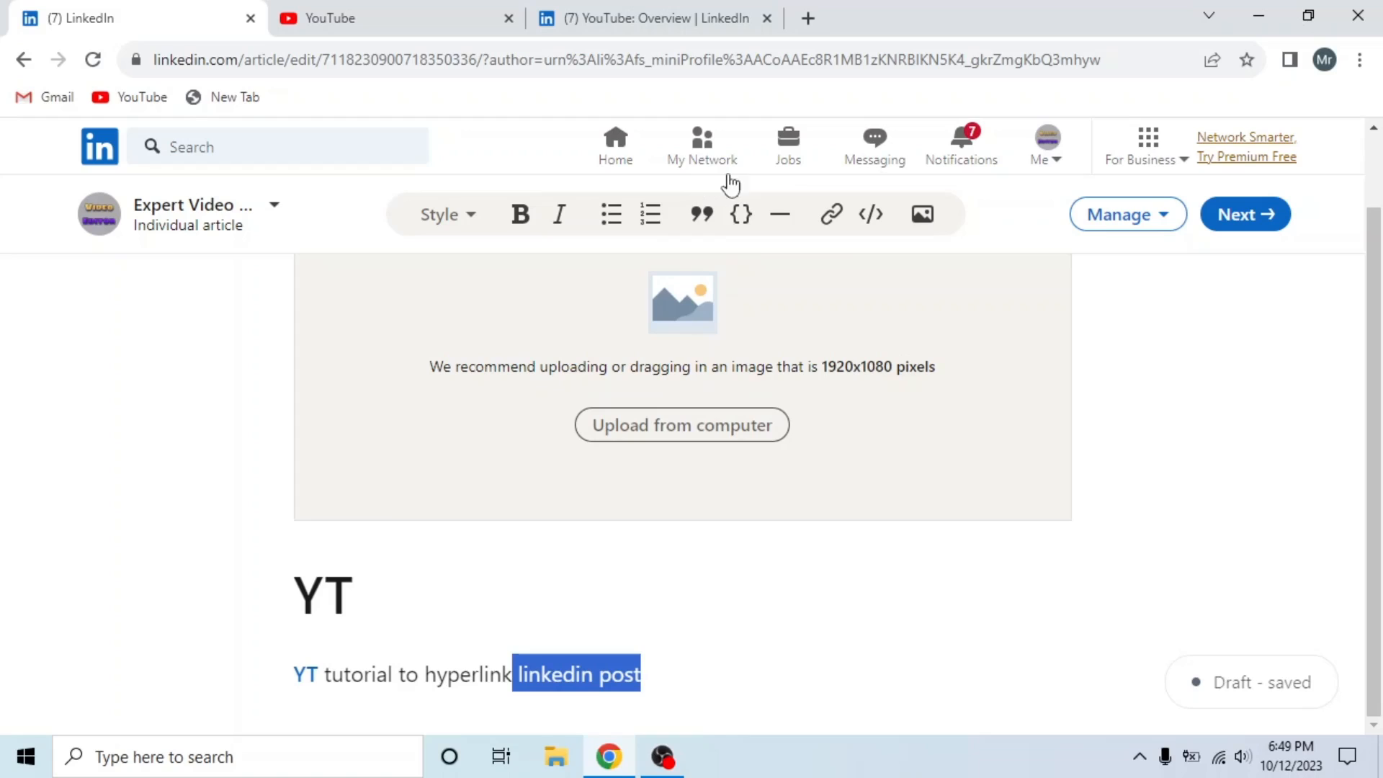
left_click(830, 213)
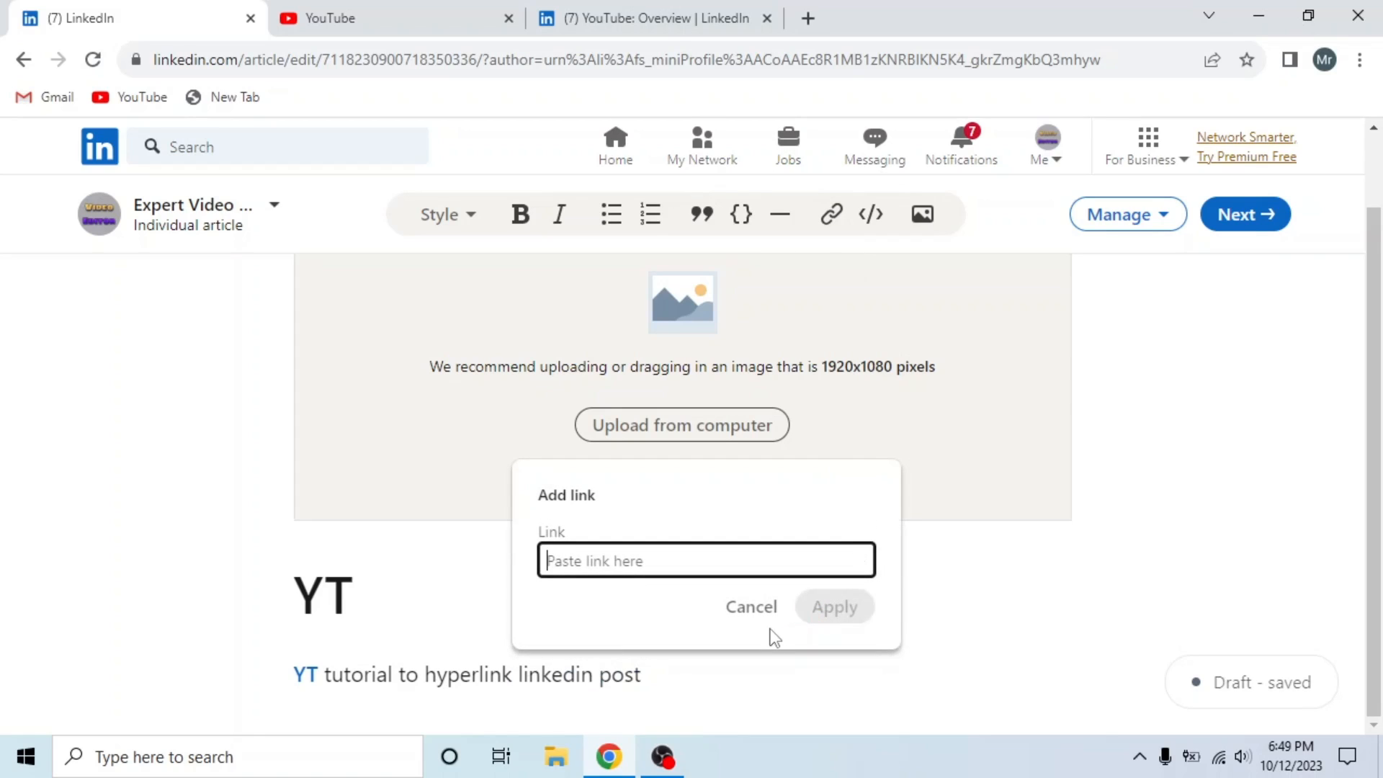